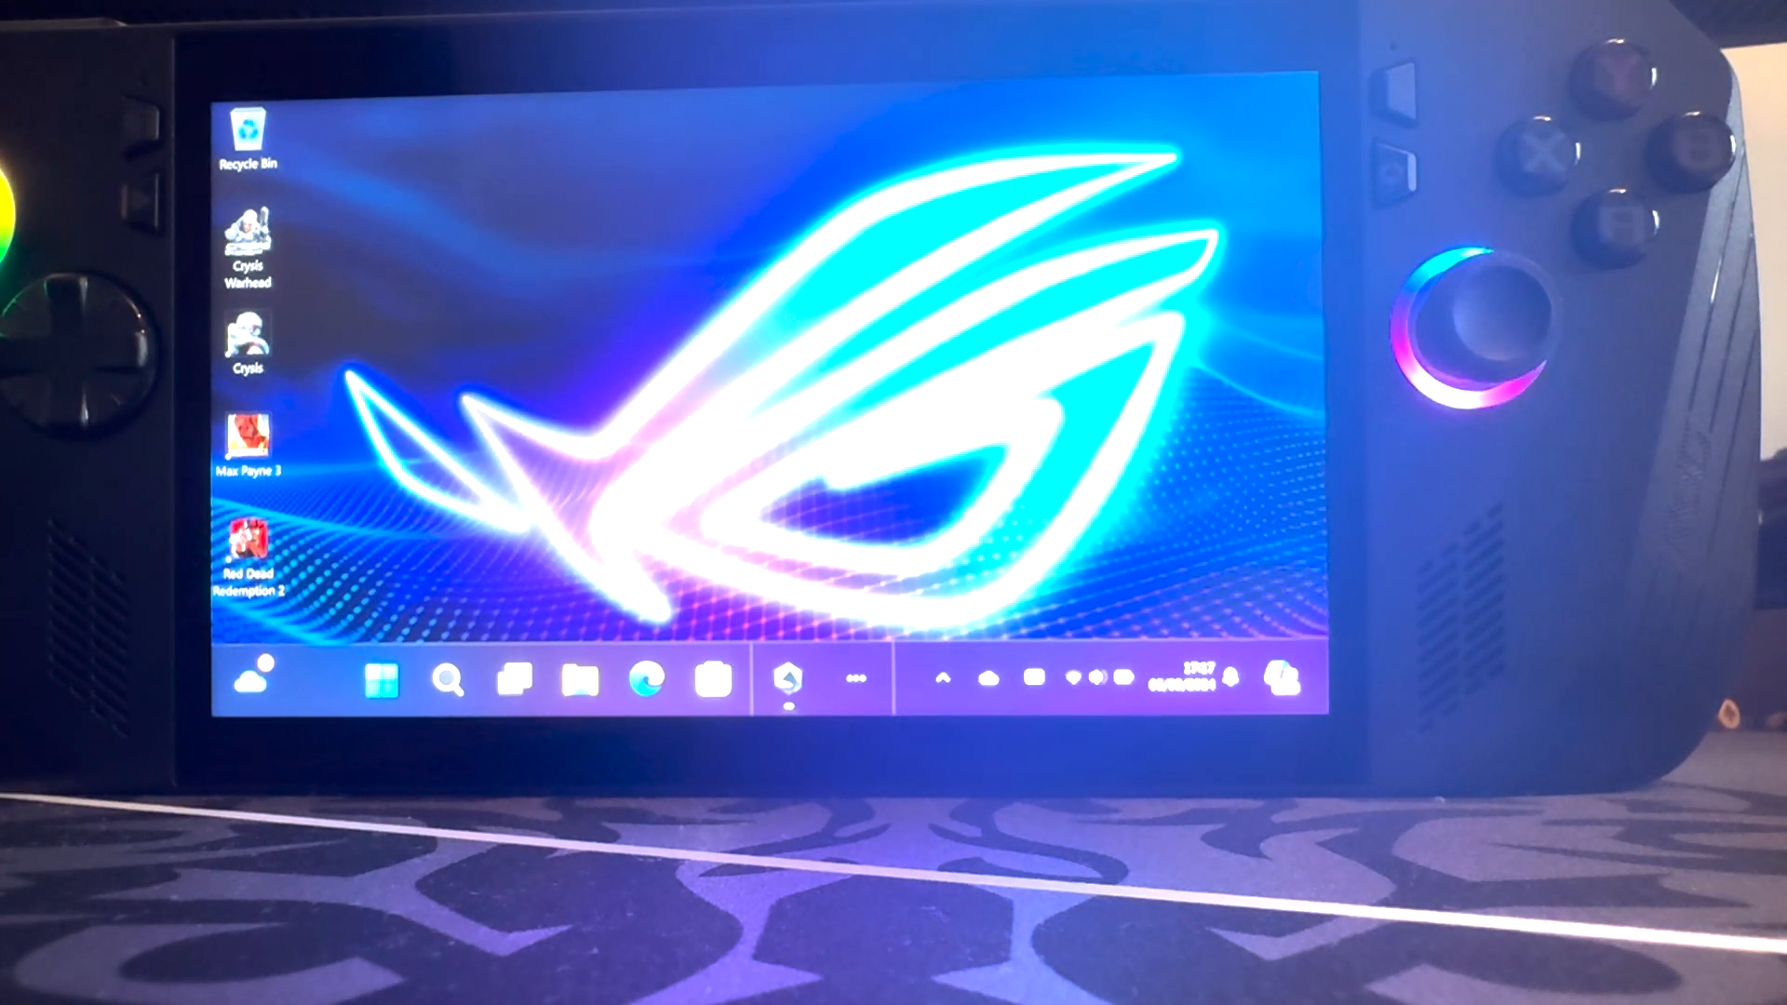
# - Bring up the Start menu and move focus to the Microsoft Store tile
pyautogui.click(383, 679)
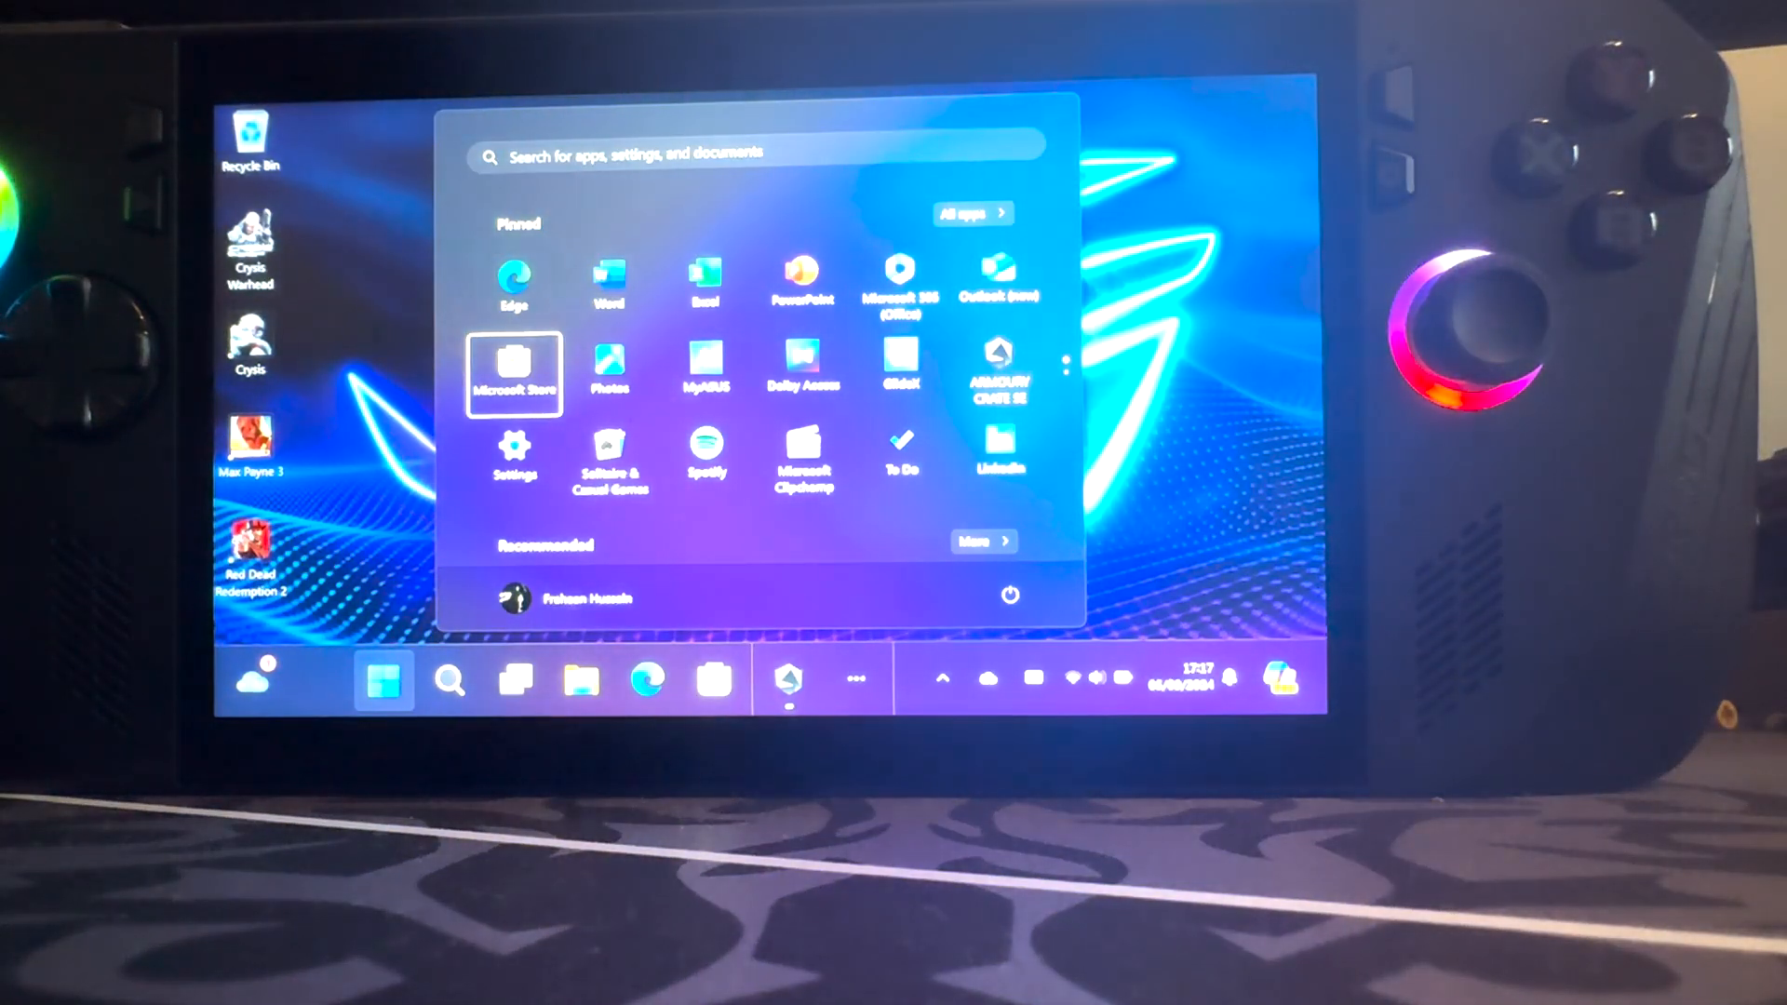